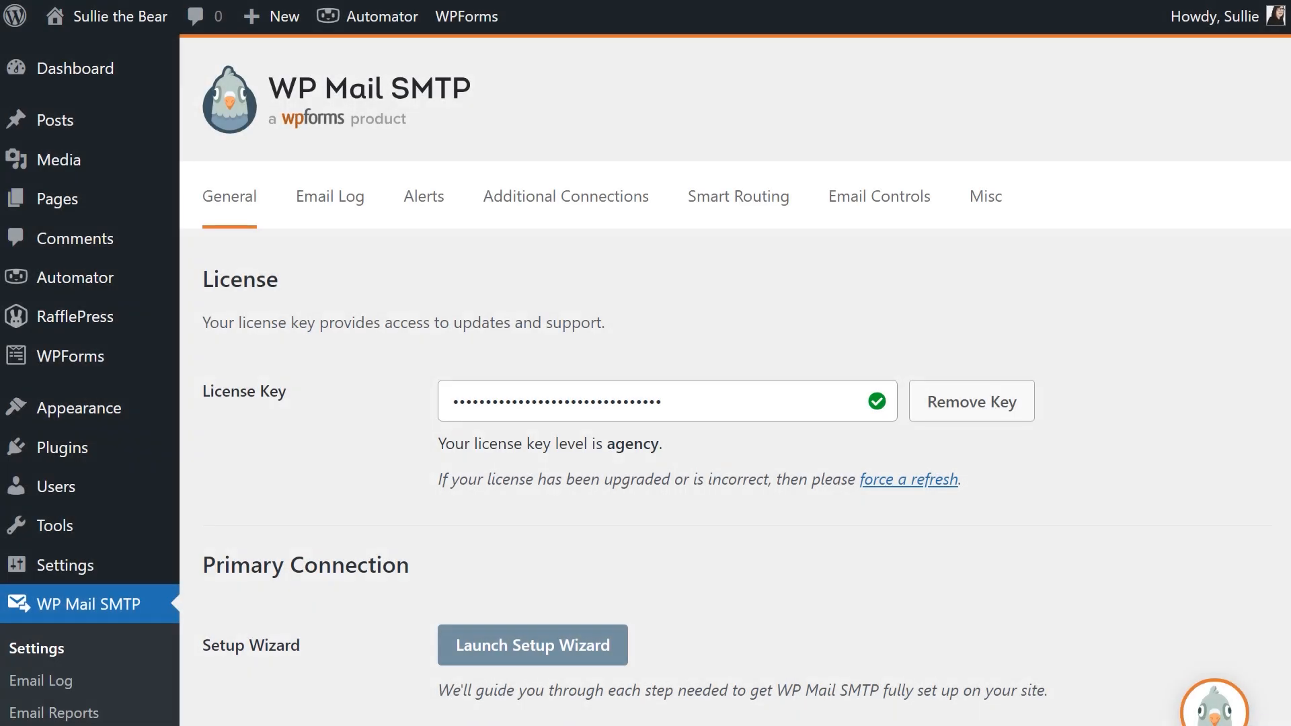
Select the Google / Gmail mailer on the settings page, revealing empty Client ID and Secret fields.
{"action": "scroll", "scroll_direction": "down", "scroll_amount": 3}
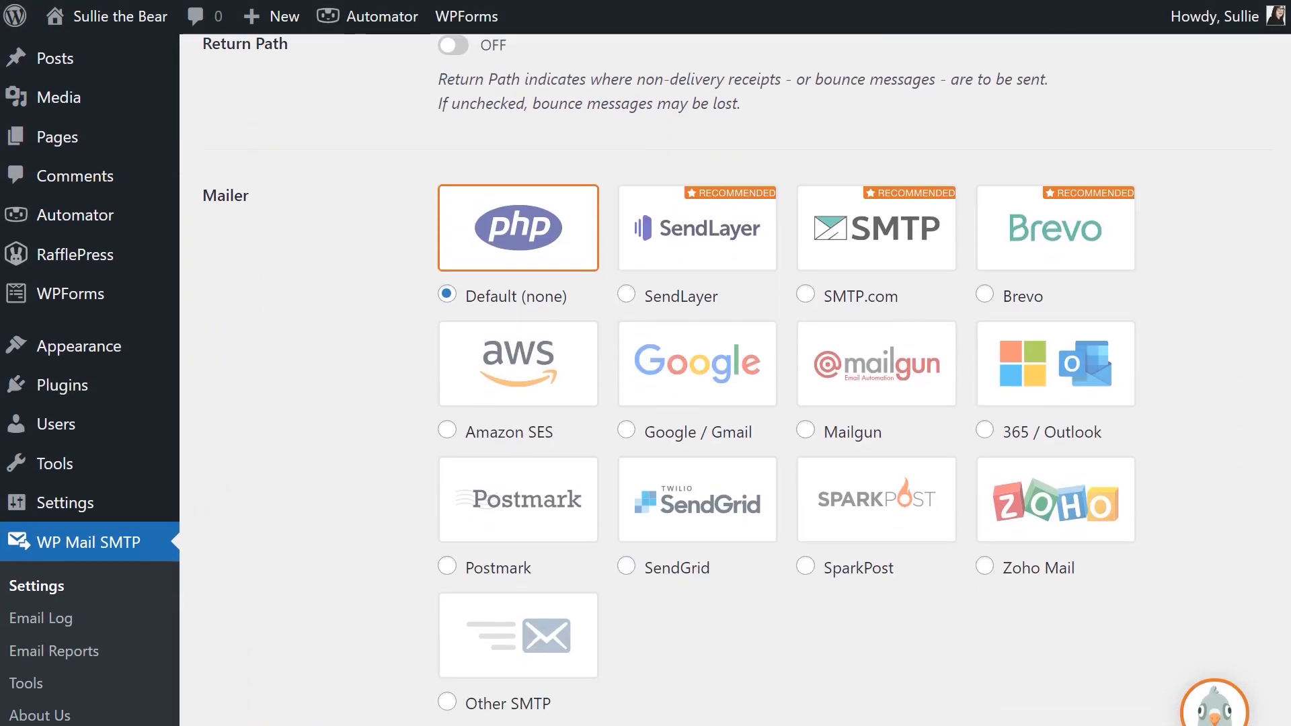
{"action": "scroll", "scroll_direction": "down", "scroll_amount": 3}
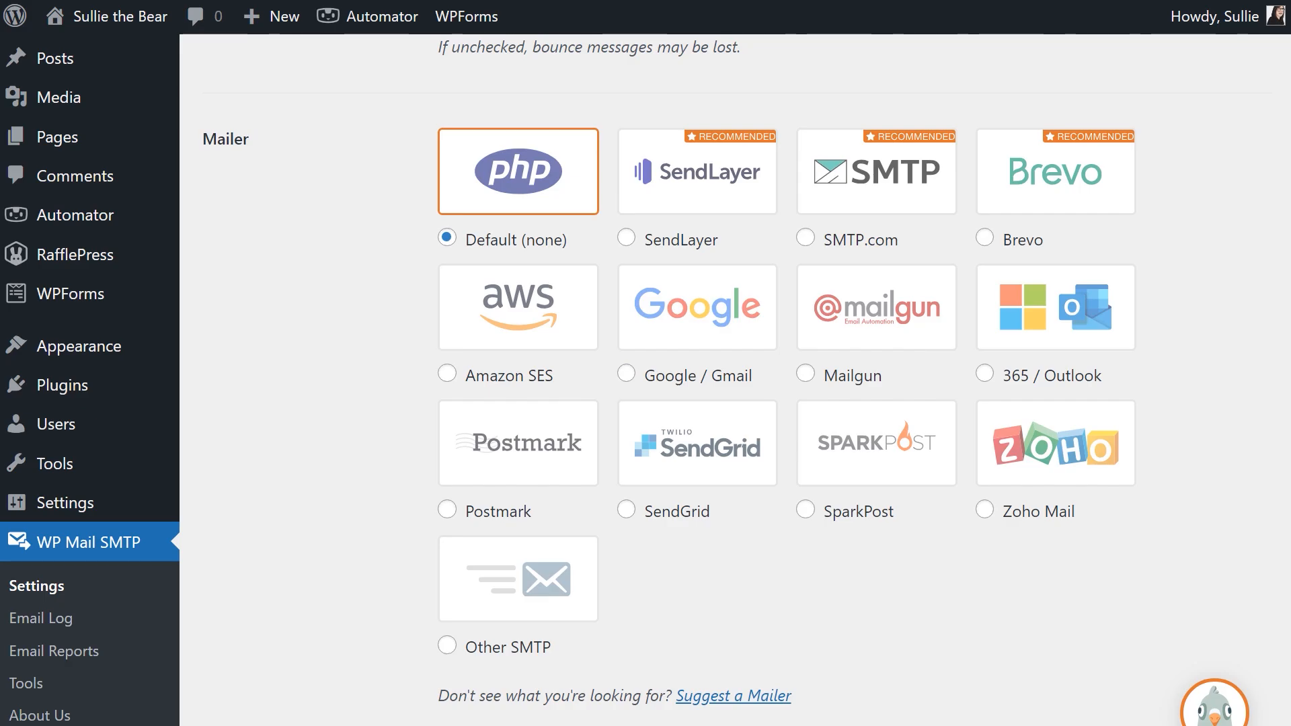
{"action": "mouse_move", "coordinate": [631, 389]}
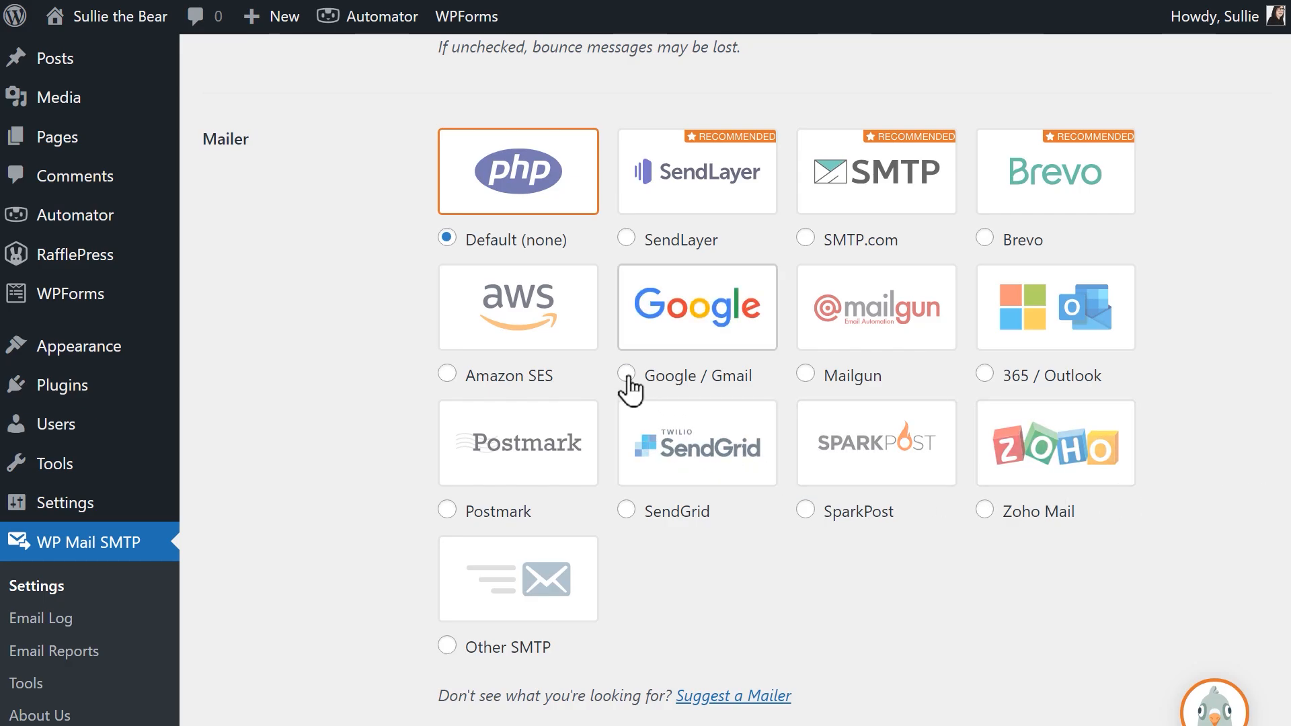
{"action": "left_click", "coordinate": [627, 375]}
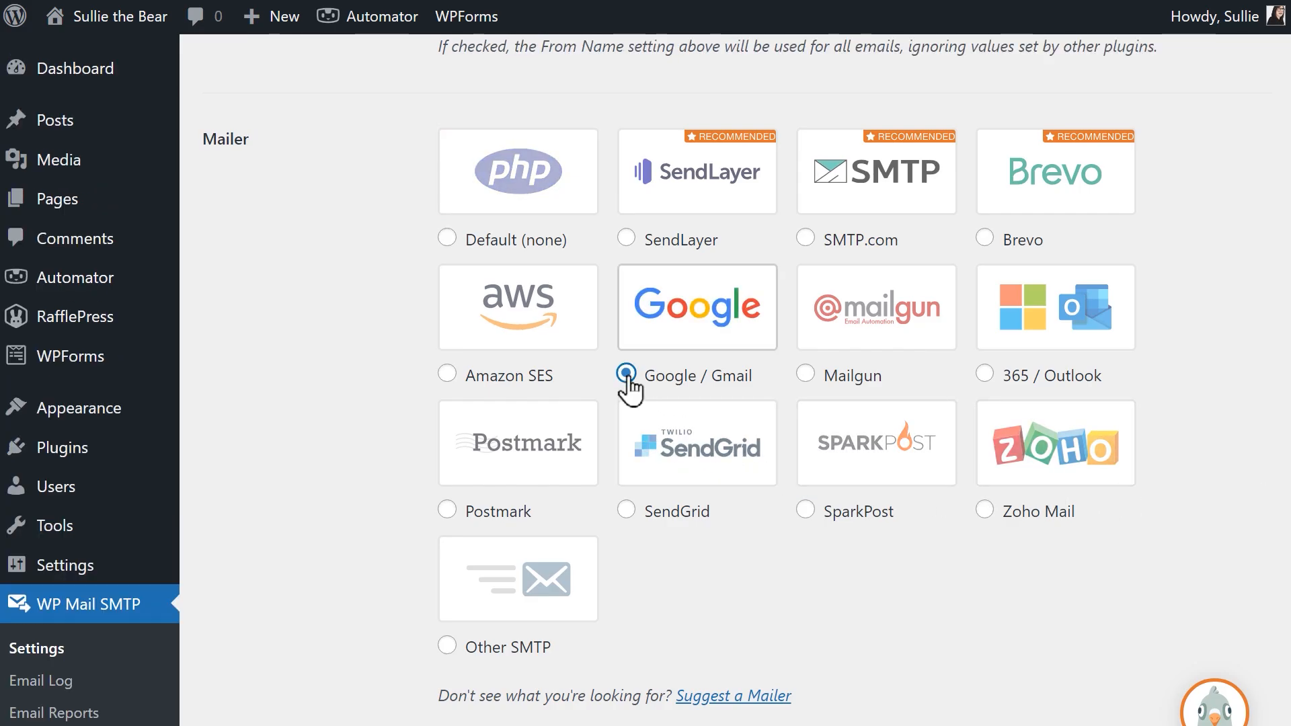
{"action": "left_click", "coordinate": [626, 375]}
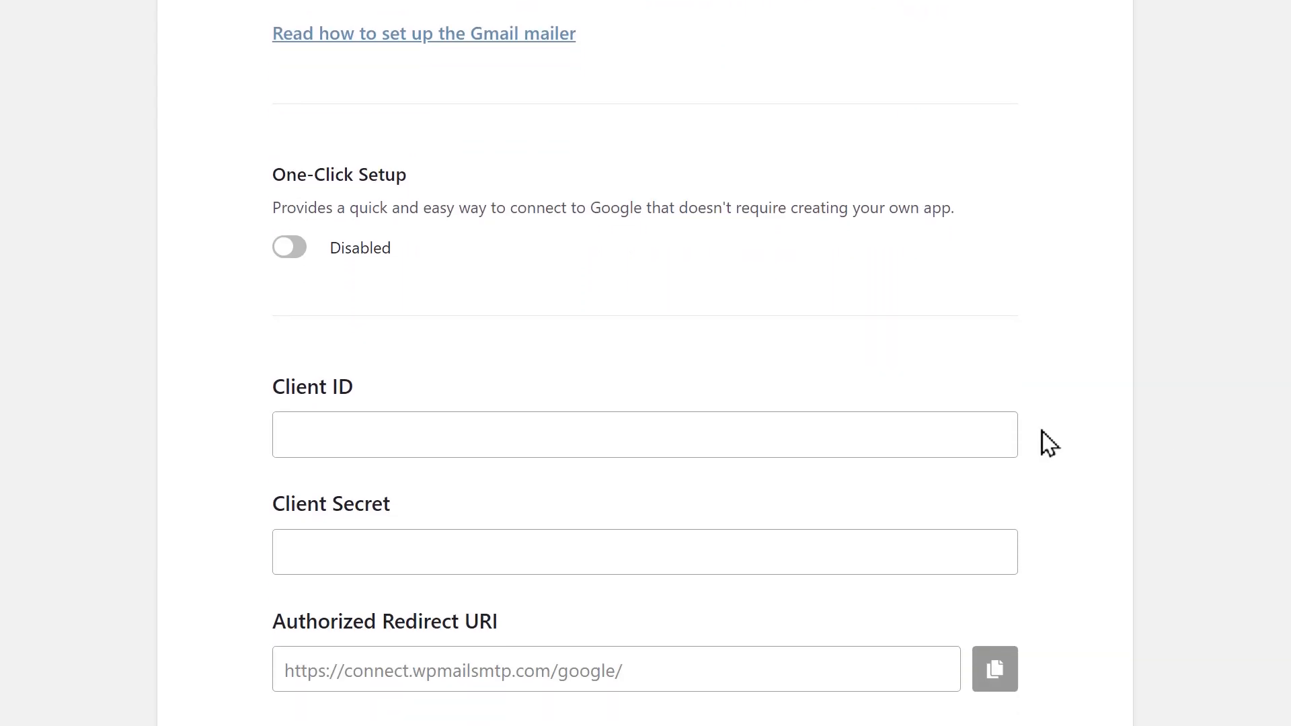
Launch the Setup Wizard at step 1, Choose Your SMTP Mailer.
{"action": "left_click", "coordinate": [289, 247]}
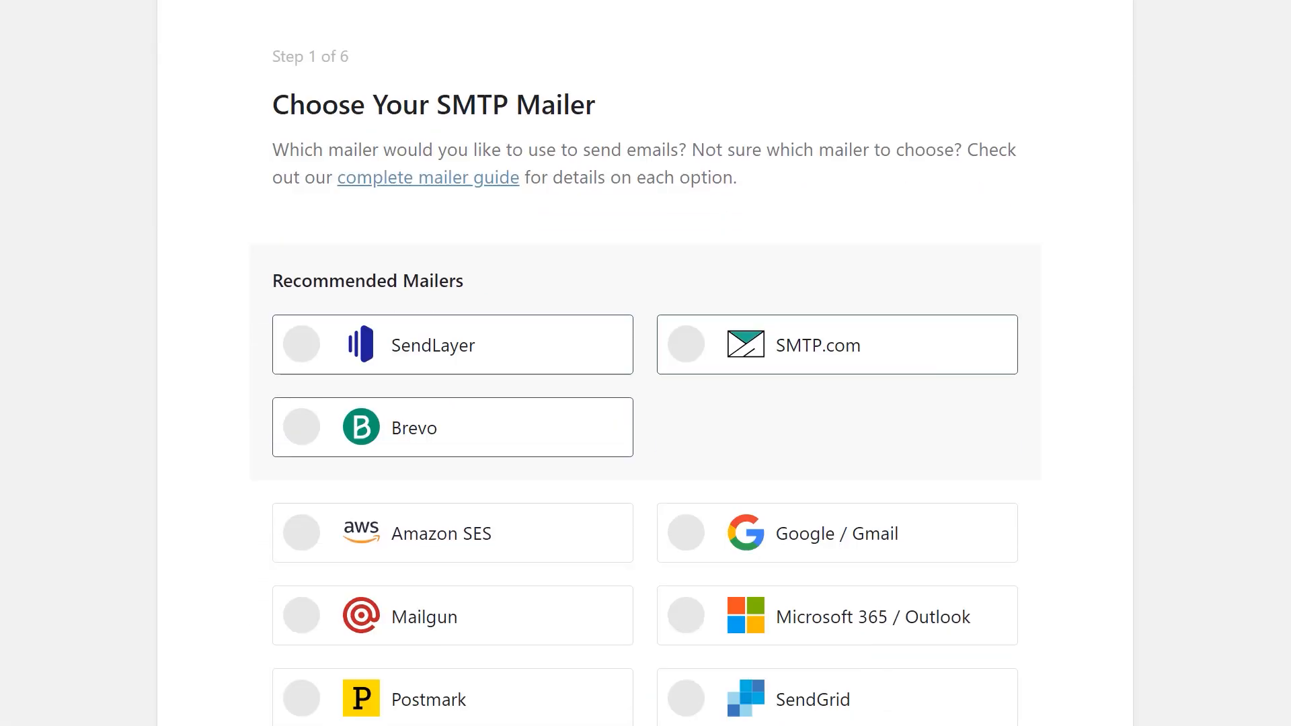
Choose Google / Gmail in the wizard, reaching its Gmail configuration step.
{"action": "scroll", "scroll_direction": "down", "scroll_amount": 3}
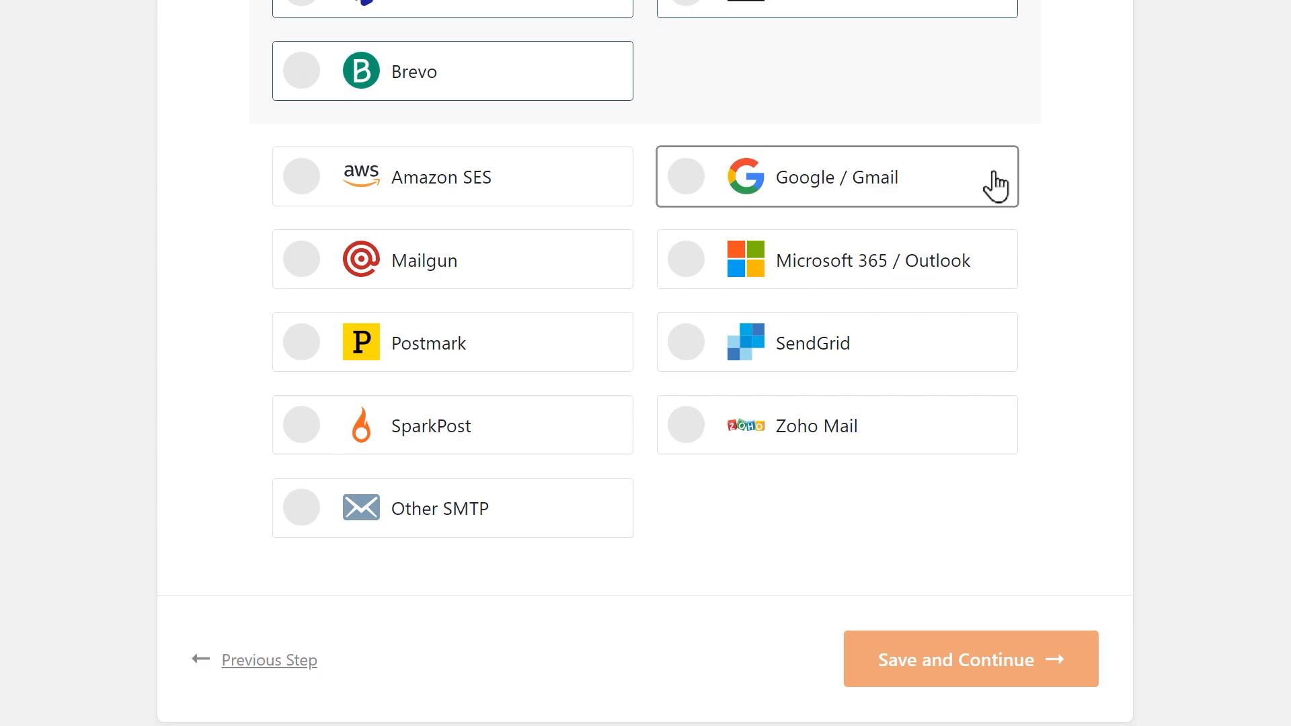
{"action": "left_click", "coordinate": [836, 176]}
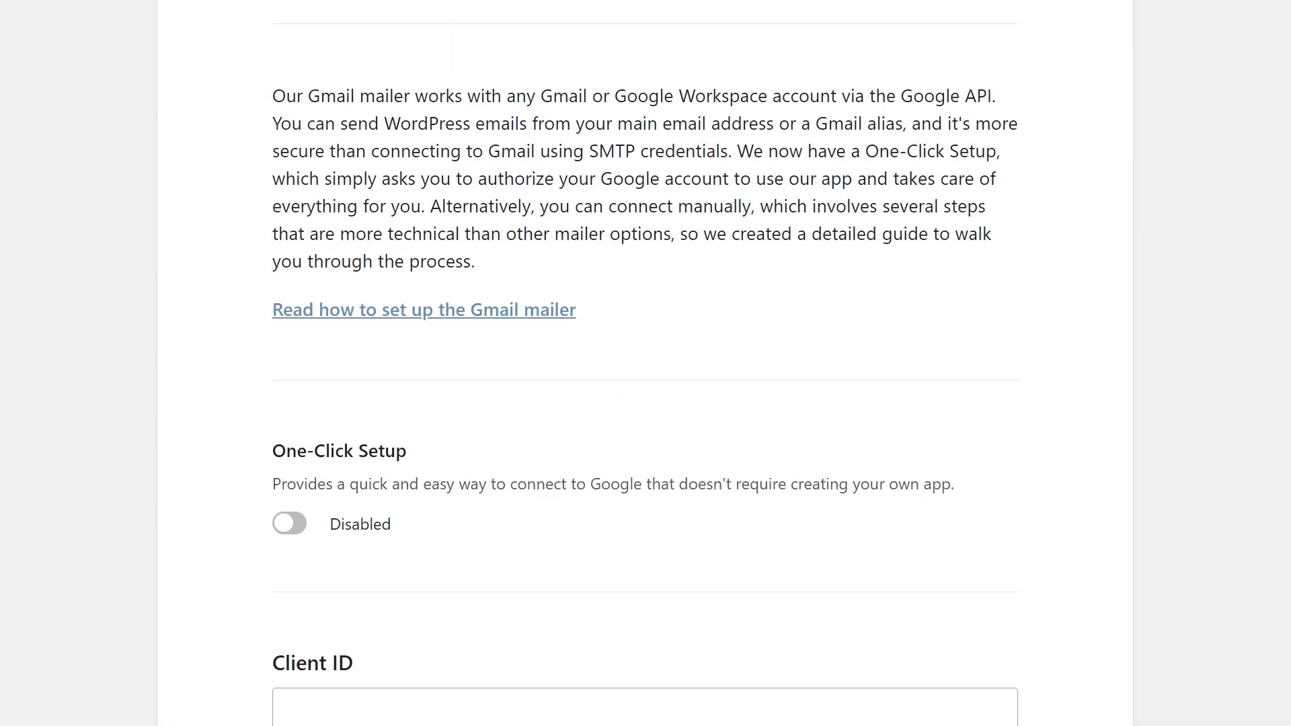
{"action": "scroll", "scroll_direction": "down", "scroll_amount": 3}
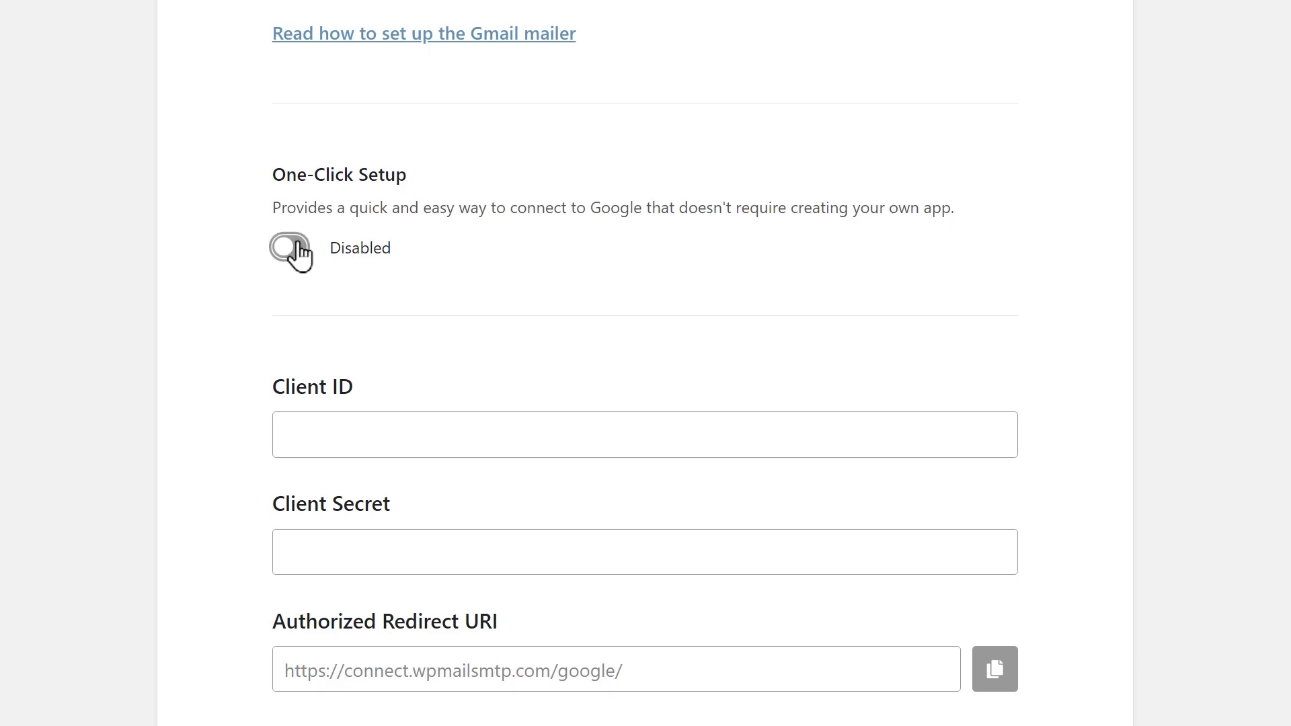
Enable One-Click Setup and authorize the Google account to let WP Mail SMTP send email.
{"action": "left_click", "coordinate": [289, 248]}
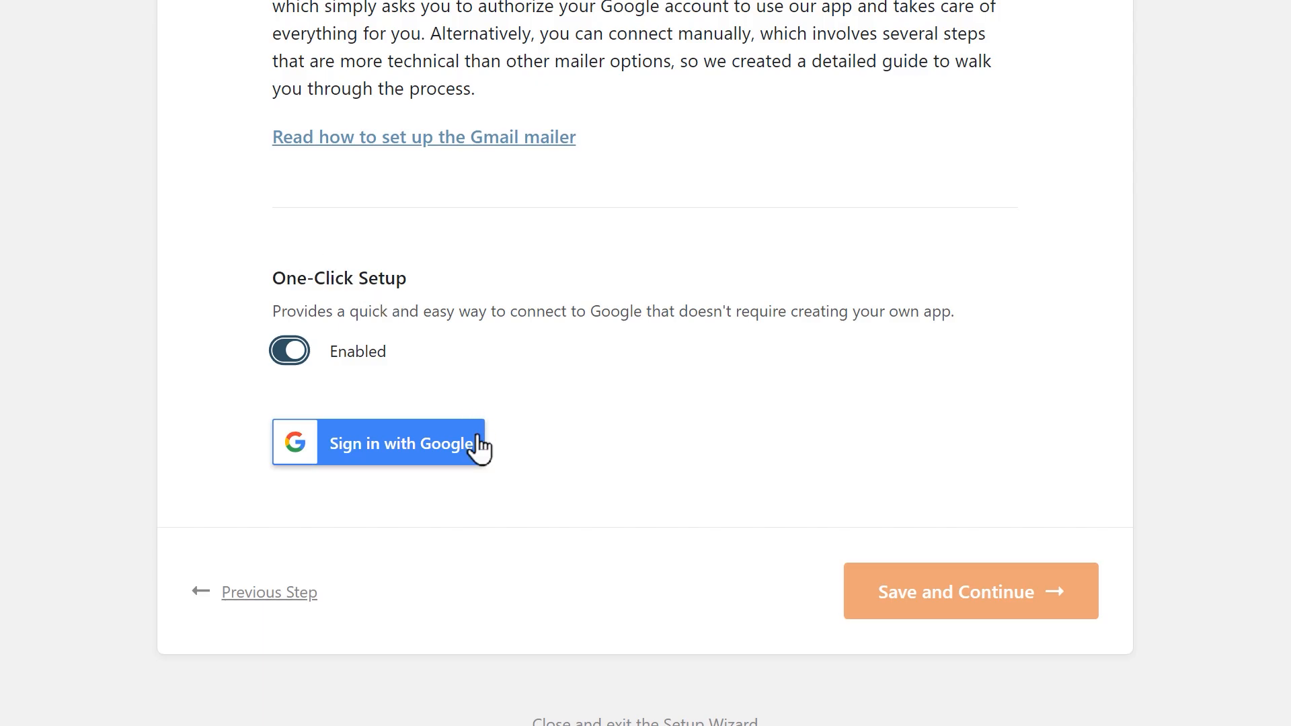
{"action": "left_click", "coordinate": [400, 443]}
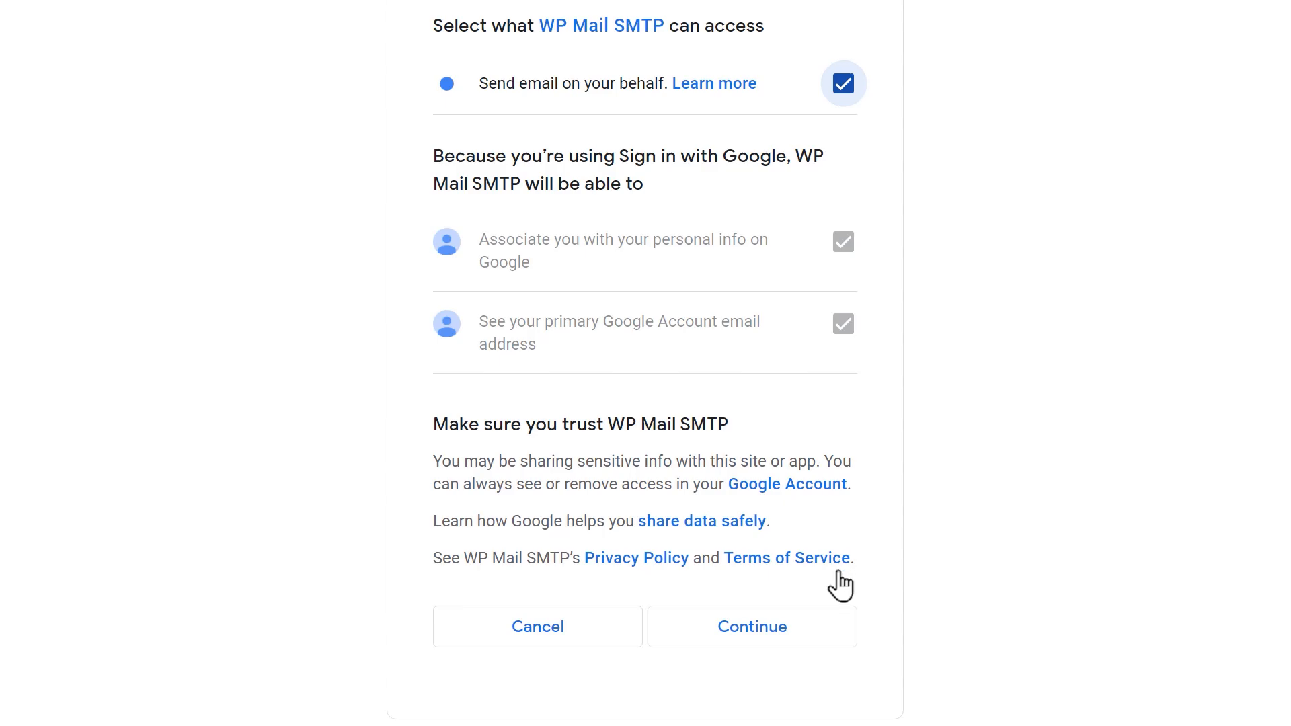
{"action": "left_click", "coordinate": [751, 627]}
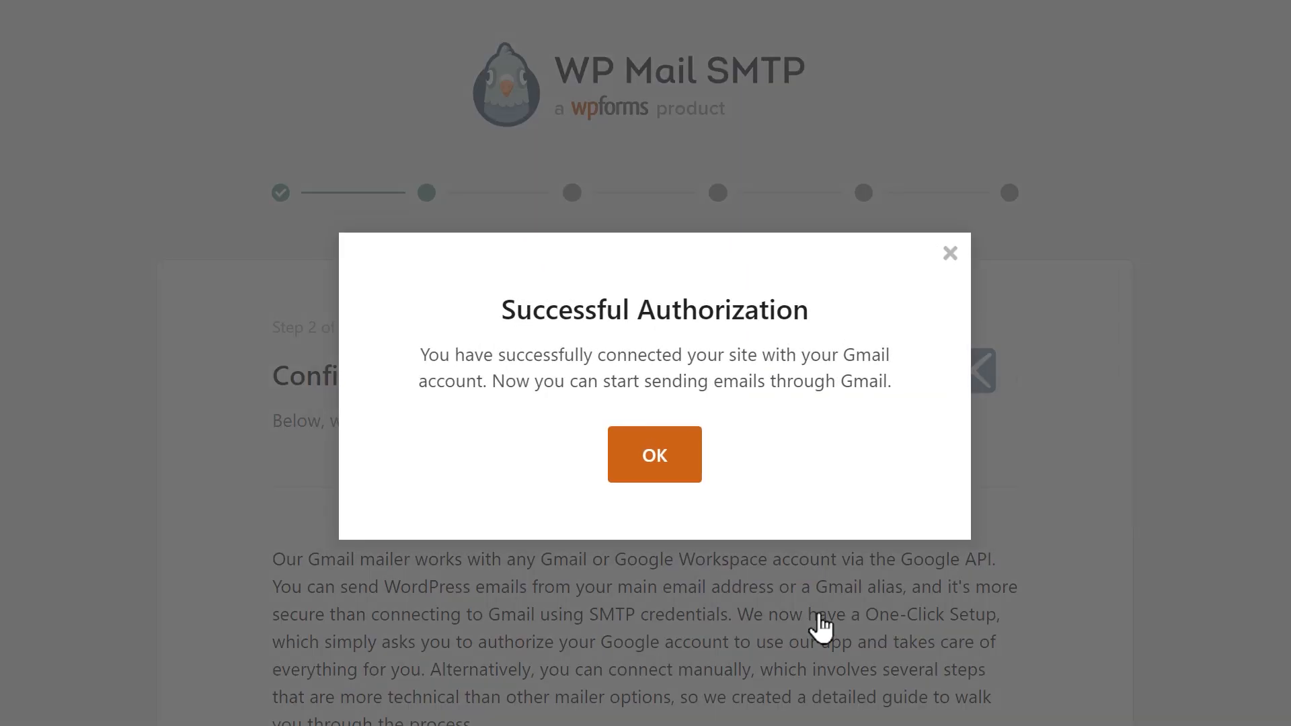
{"action": "left_click", "coordinate": [653, 455]}
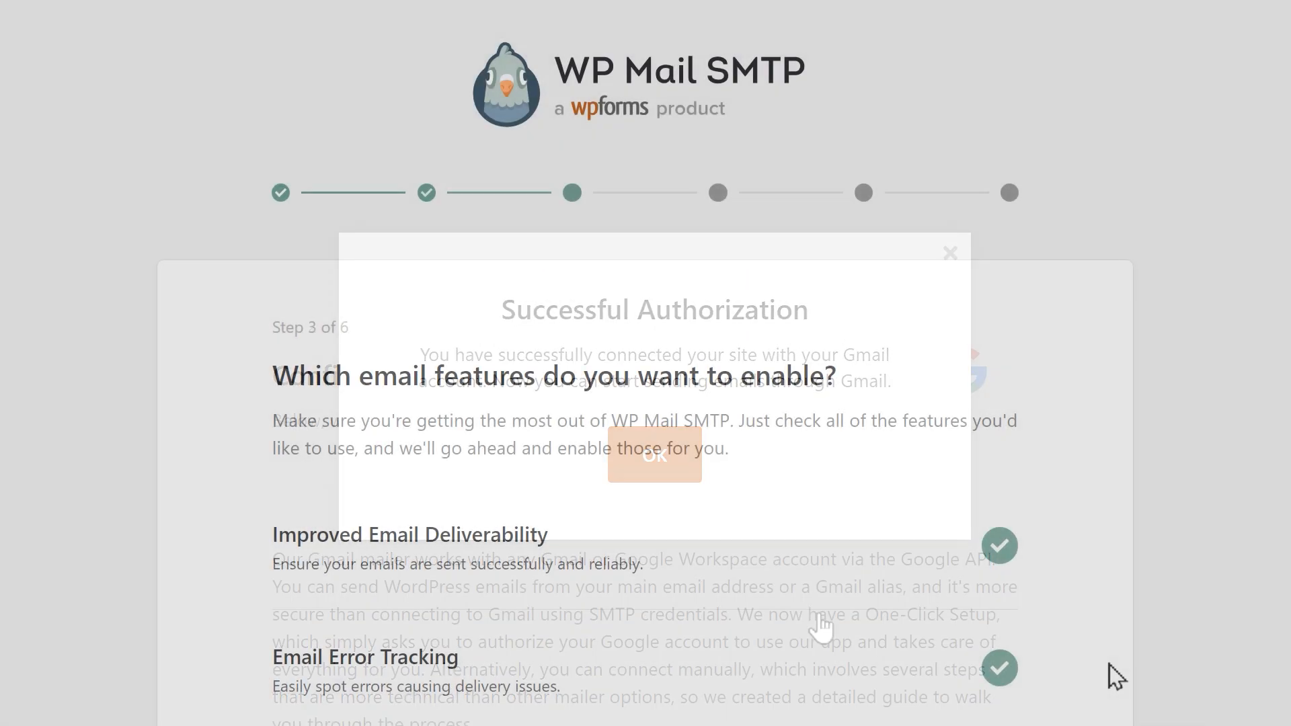
Accept the suggested email features and finish the setup wizard.
{"action": "left_click", "coordinate": [653, 455]}
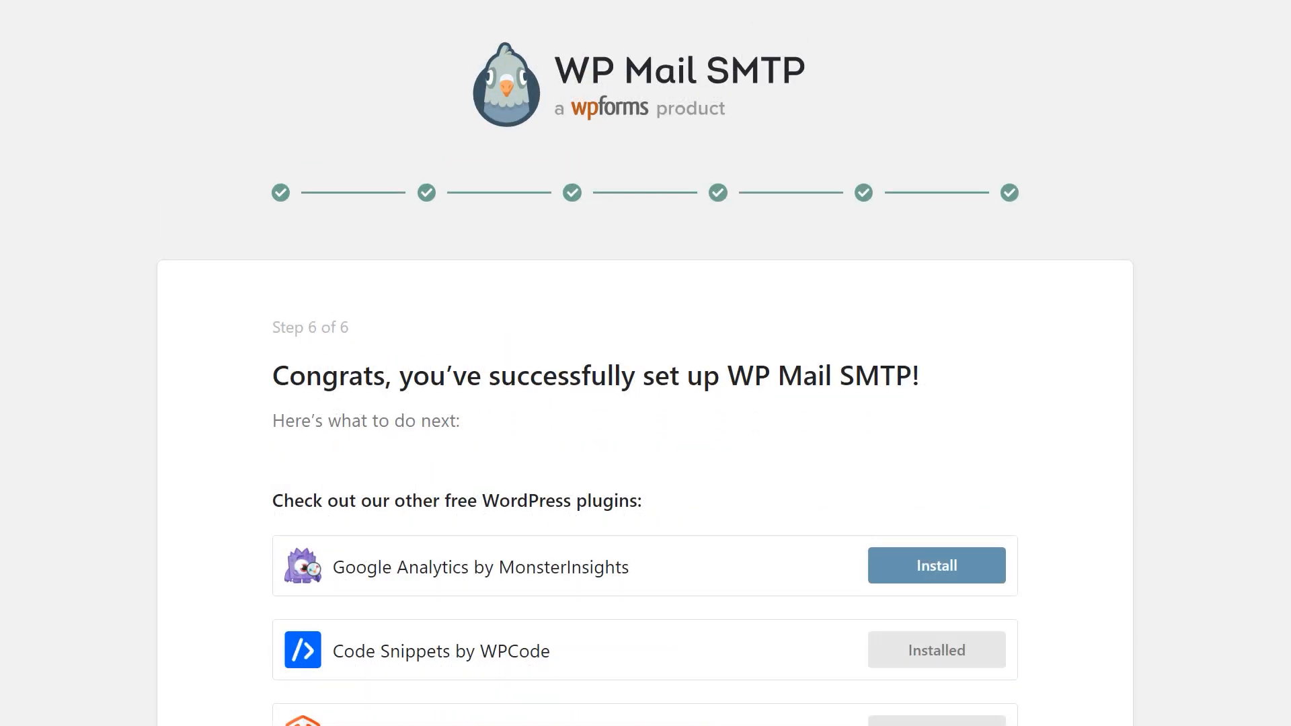
{"action": "scroll", "scroll_direction": "down", "scroll_amount": 3}
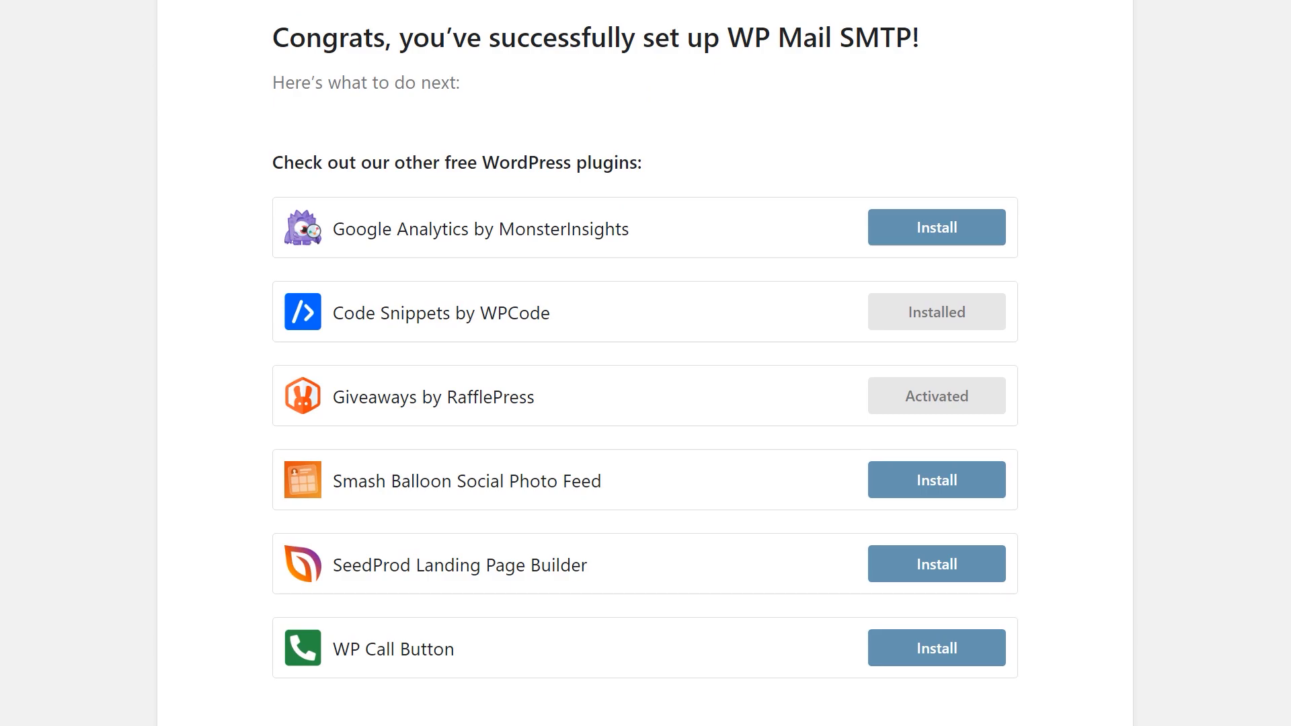
{"action": "scroll", "scroll_direction": "down", "scroll_amount": 3}
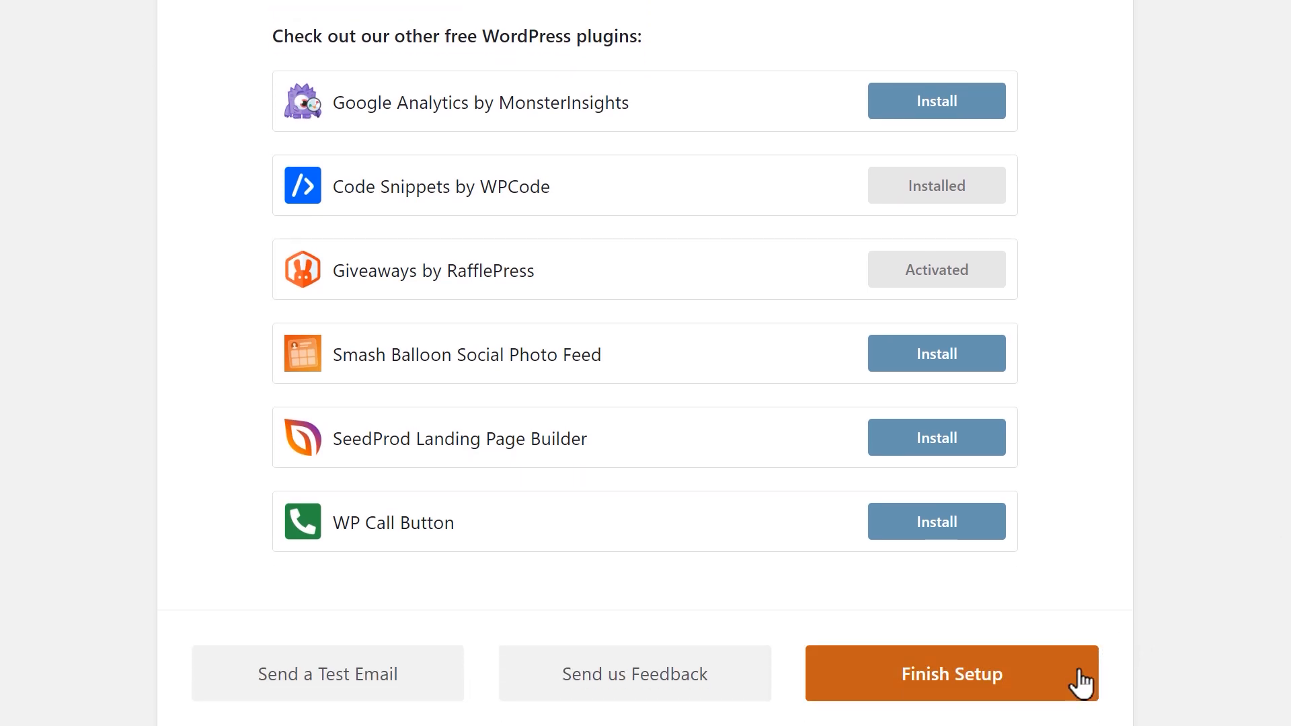
{"action": "left_click", "coordinate": [951, 673]}
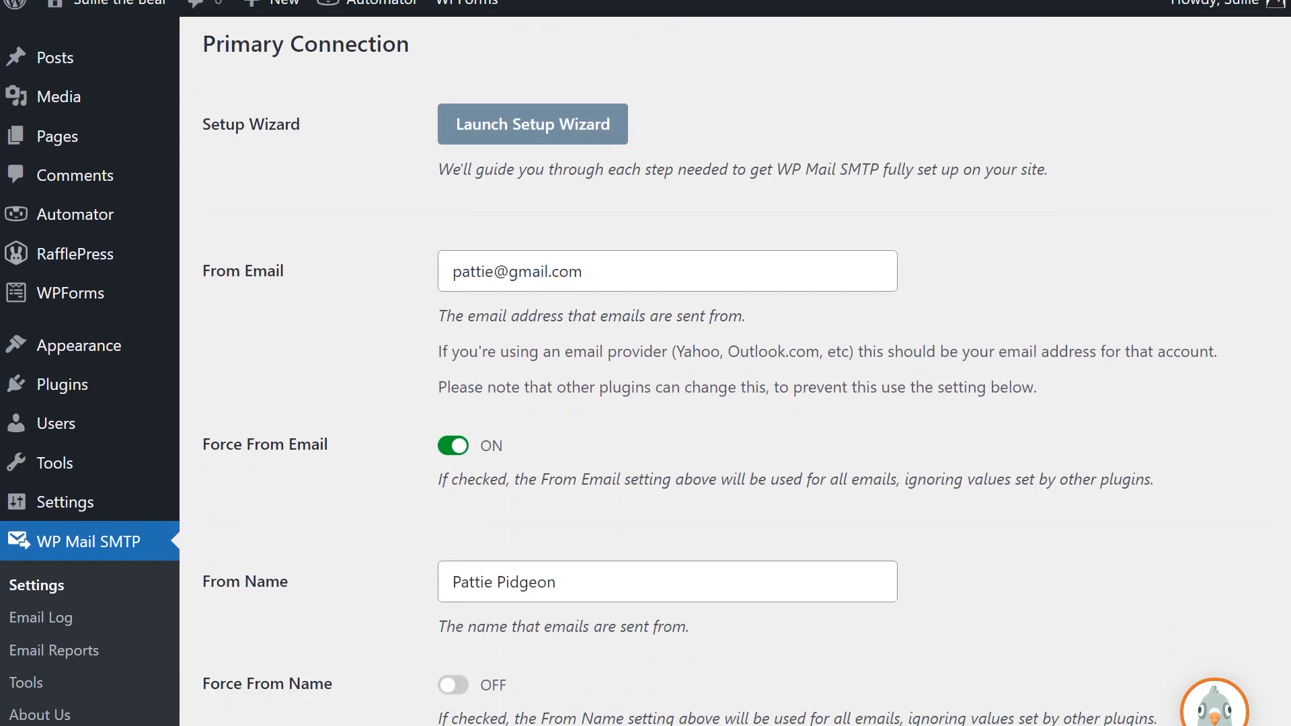
{"action": "scroll", "scroll_direction": "down", "scroll_amount": 3}
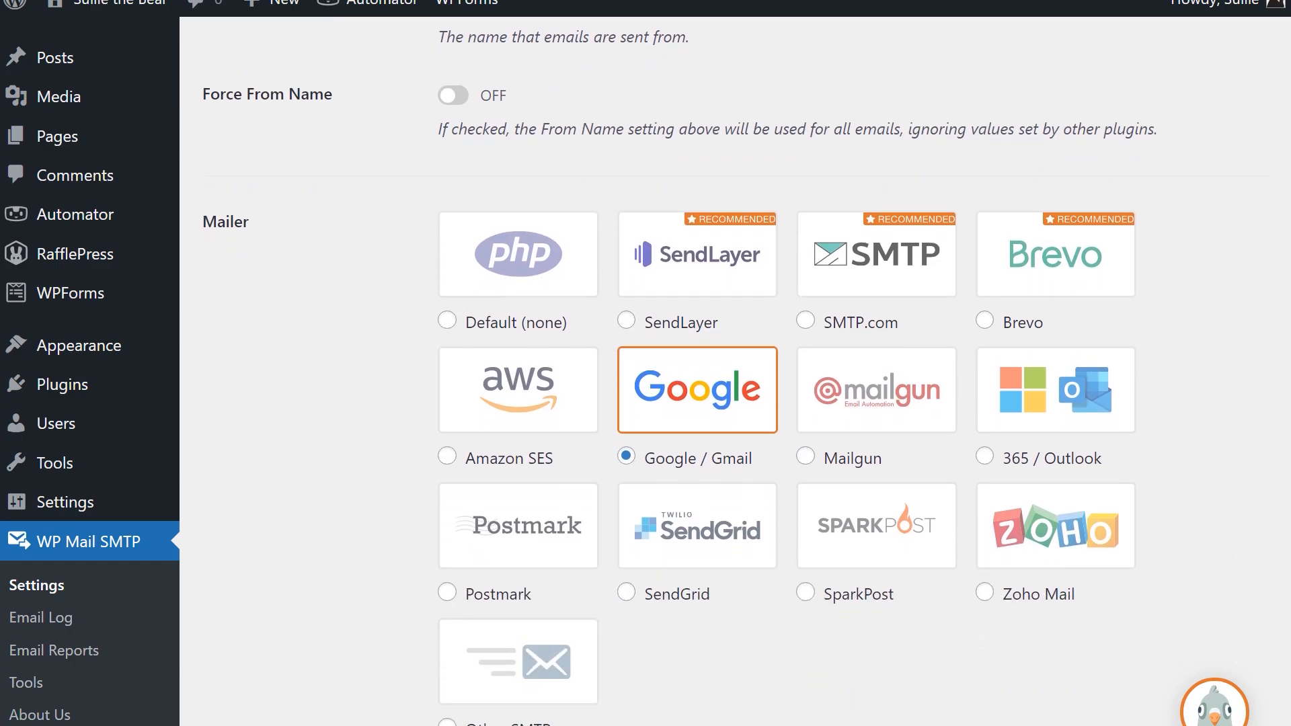
{"action": "scroll", "scroll_direction": "down", "scroll_amount": 3}
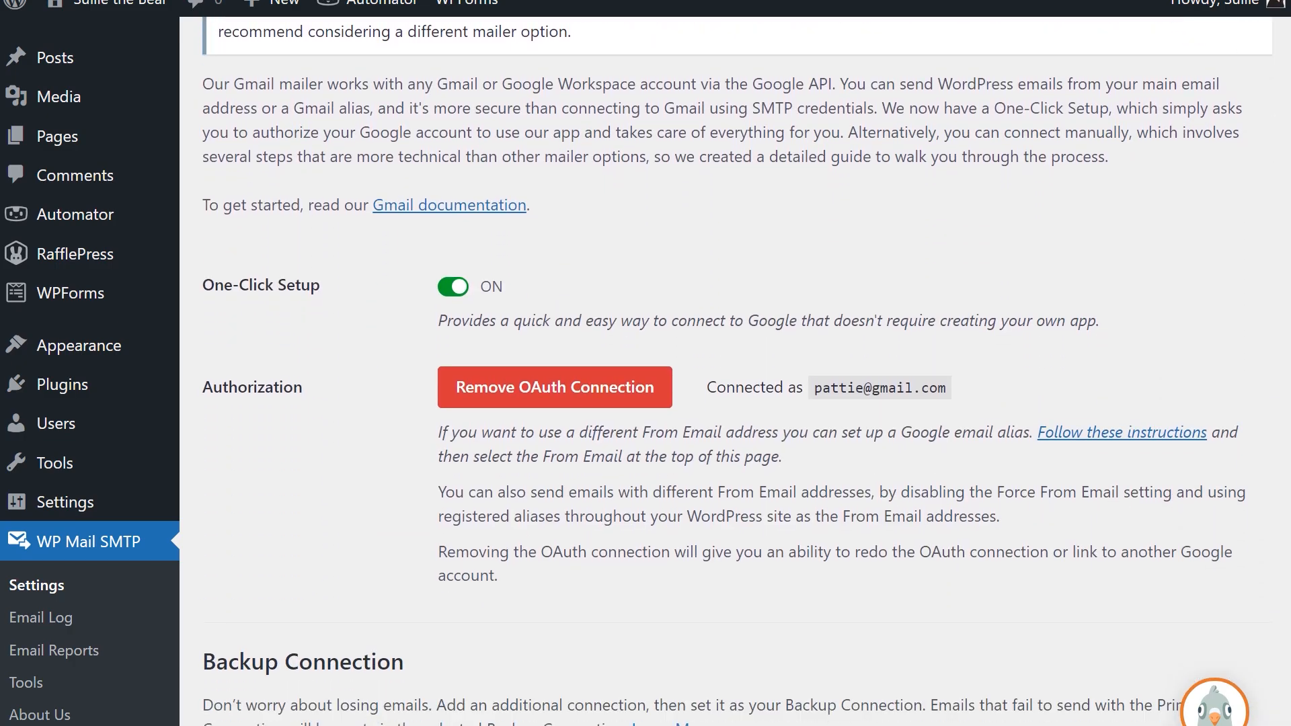
{"action": "scroll", "scroll_direction": "down", "scroll_amount": 3}
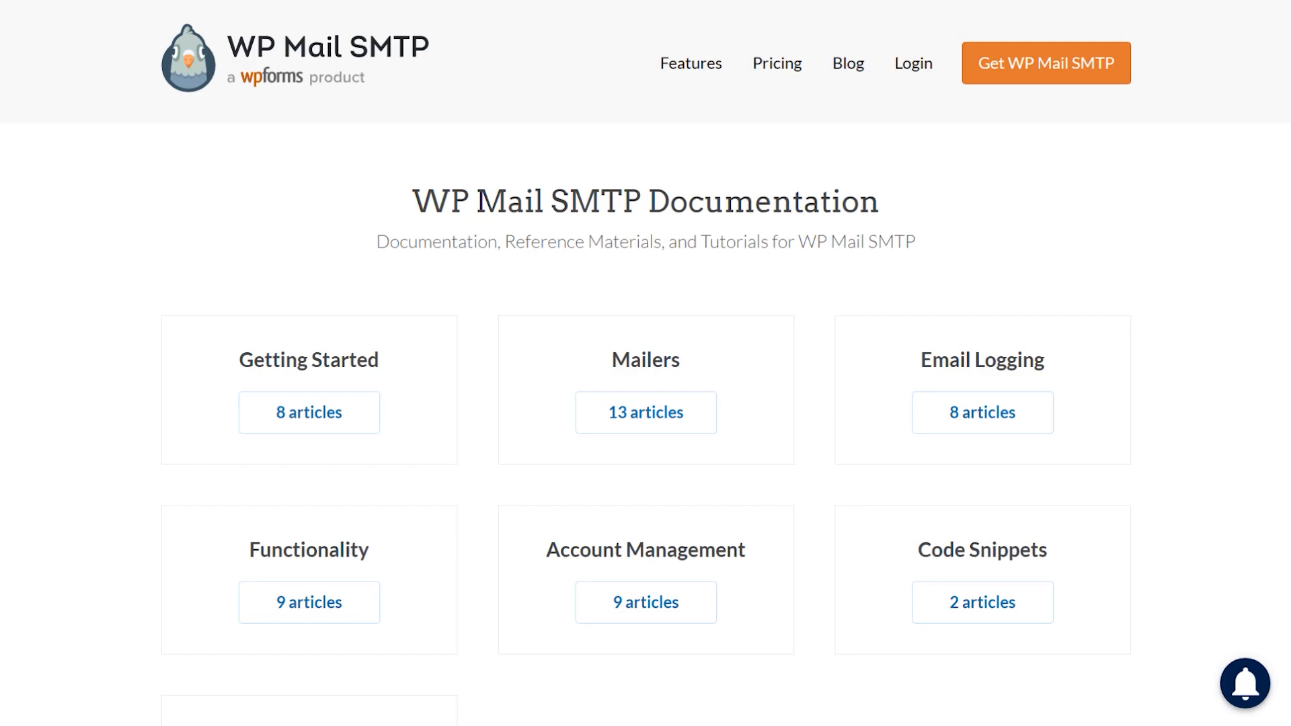
Go to the wpmailsmtp.com Contact page via Support in the navigation.
{"action": "left_click", "coordinate": [980, 62]}
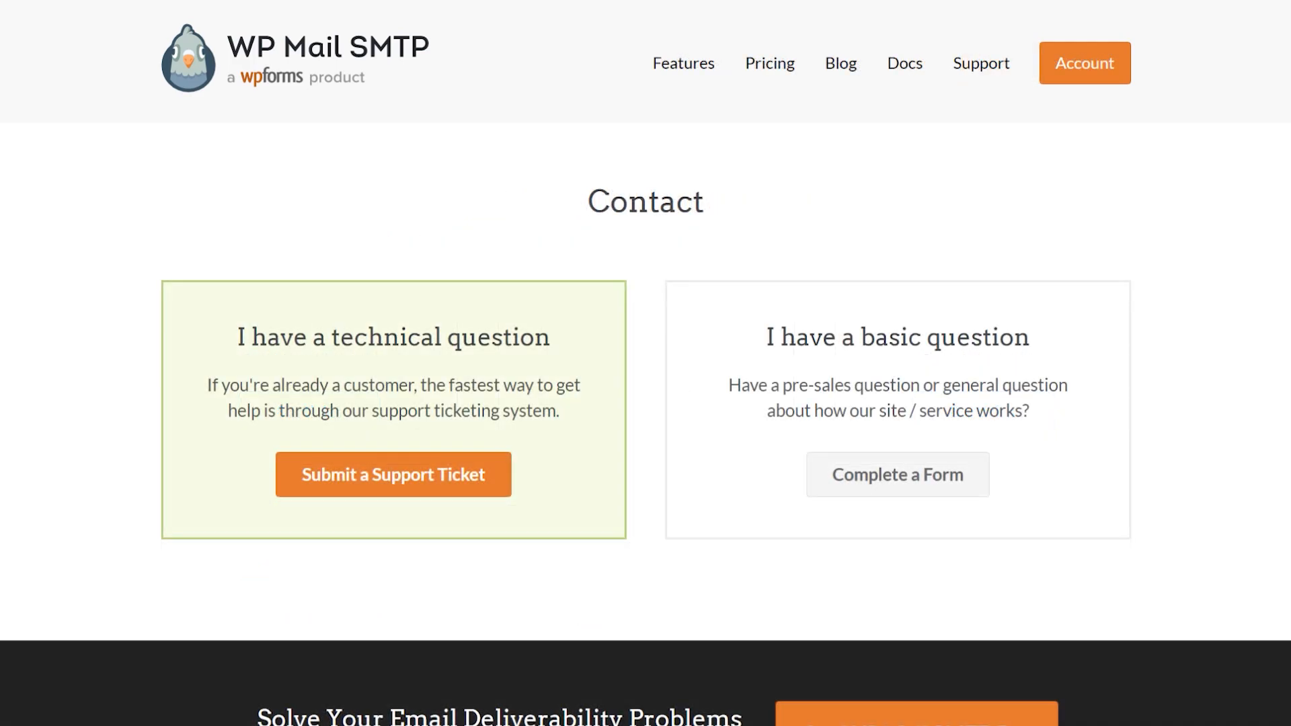